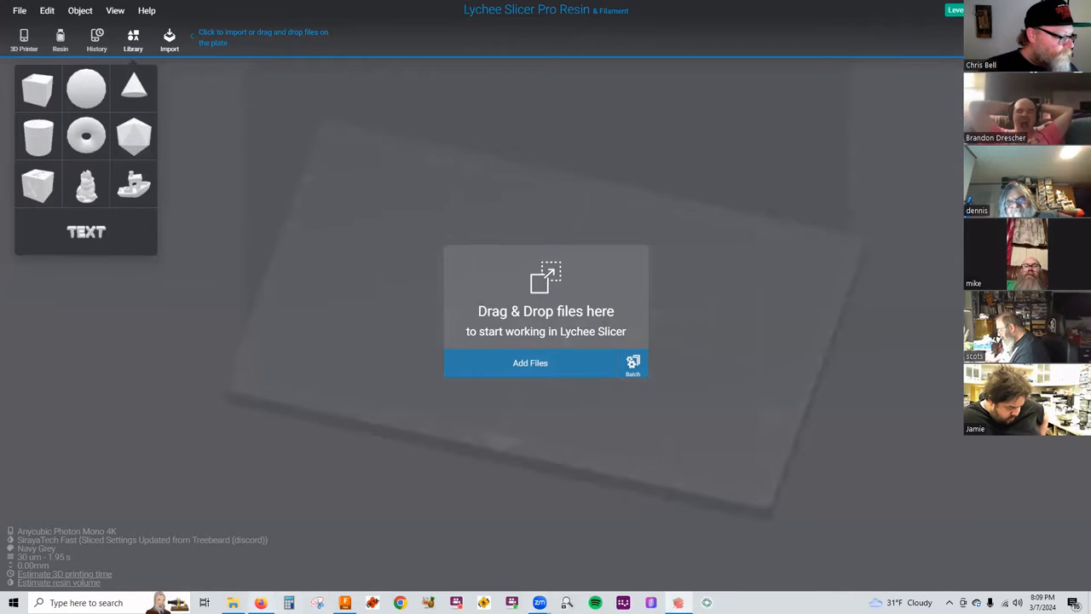
- Import the left front lower and upper A-arm files from 3-Front Suspension into Lychee
left_click(530, 363)
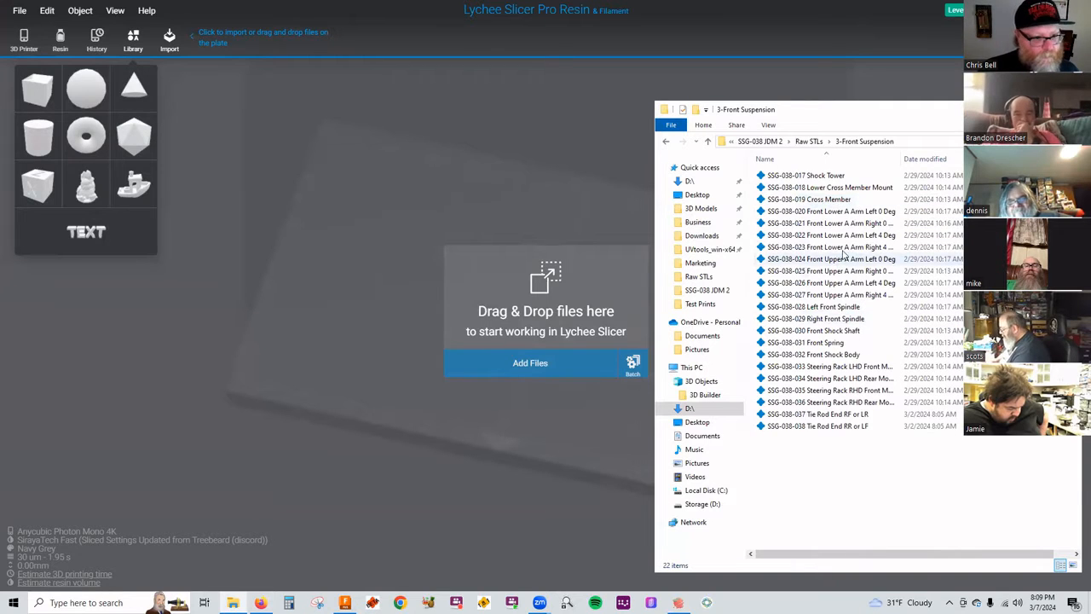
left_click(831, 211)
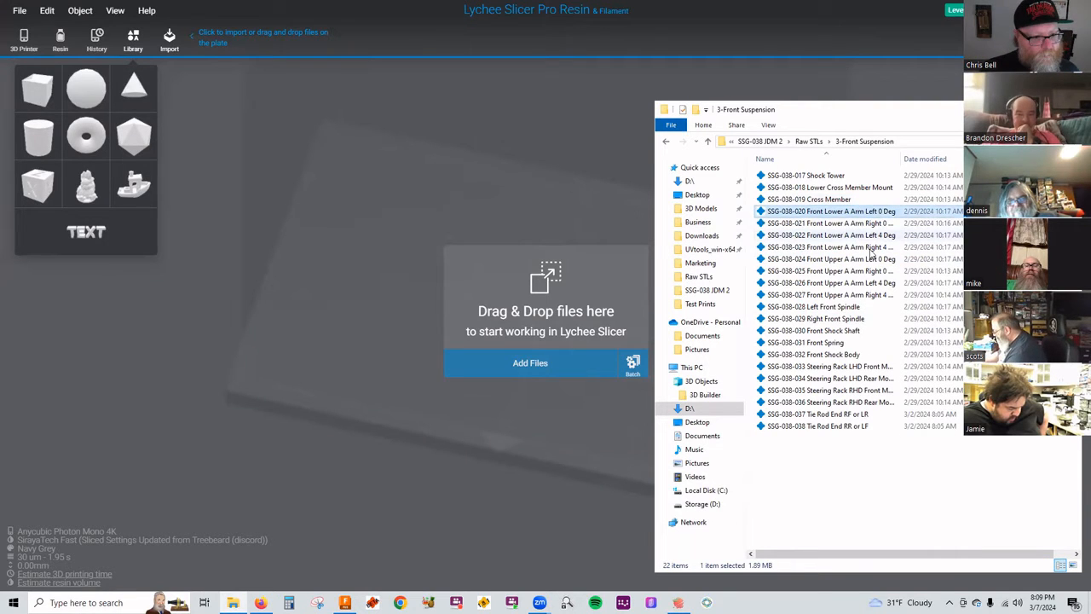
left_click(831, 282)
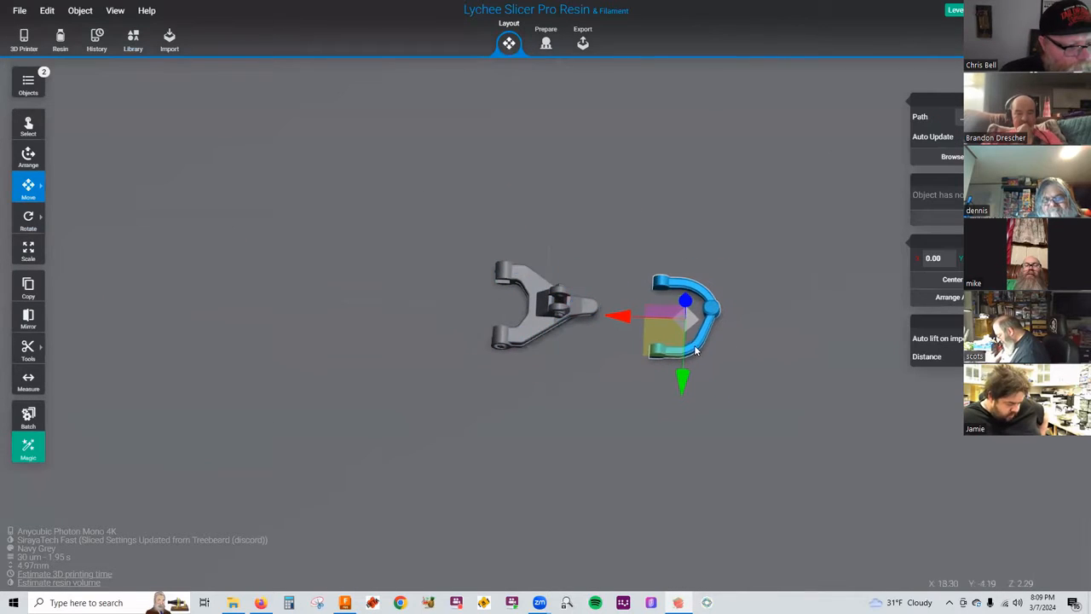
- Separate the curved arm, then import the right front lower and upper A-arm files
left_click_drag(618, 317, 742, 323)
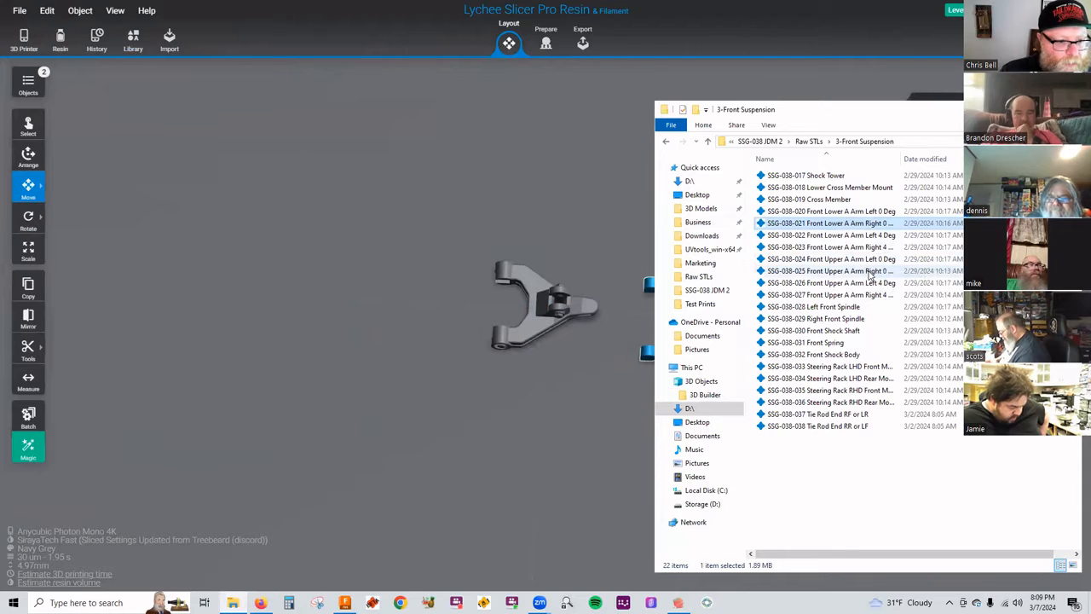
left_click(831, 235)
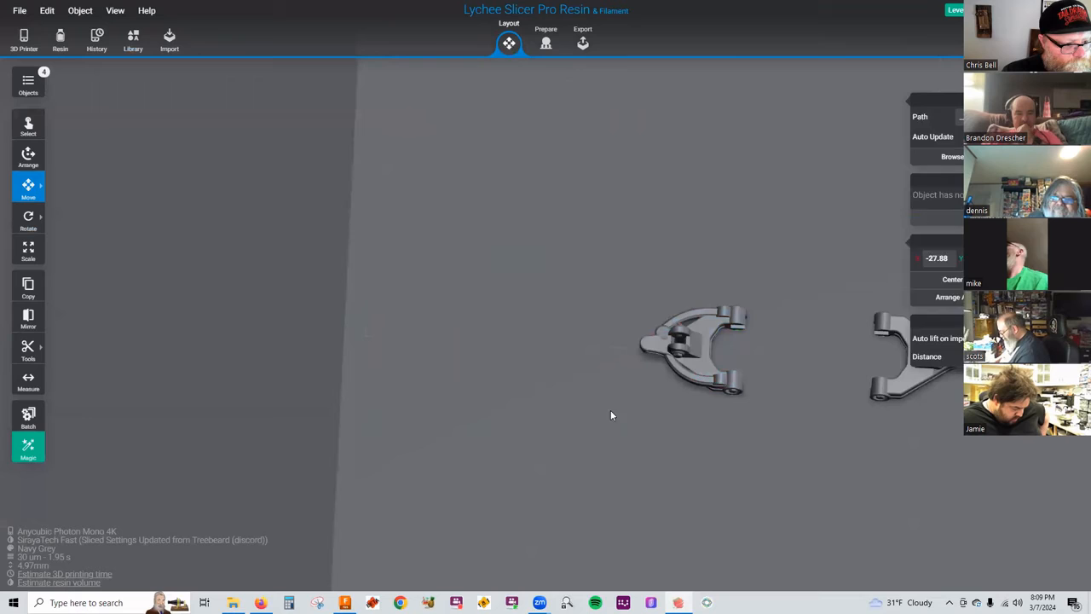
left_click(690, 341)
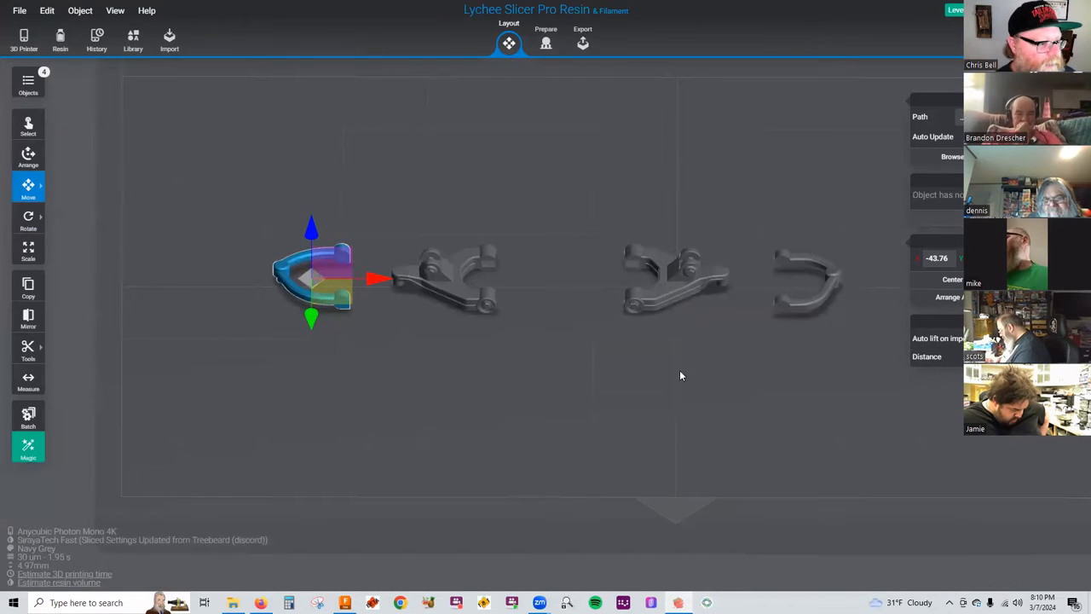
- Space the four A-arms in a row and tilt each one upright
left_click(28, 220)
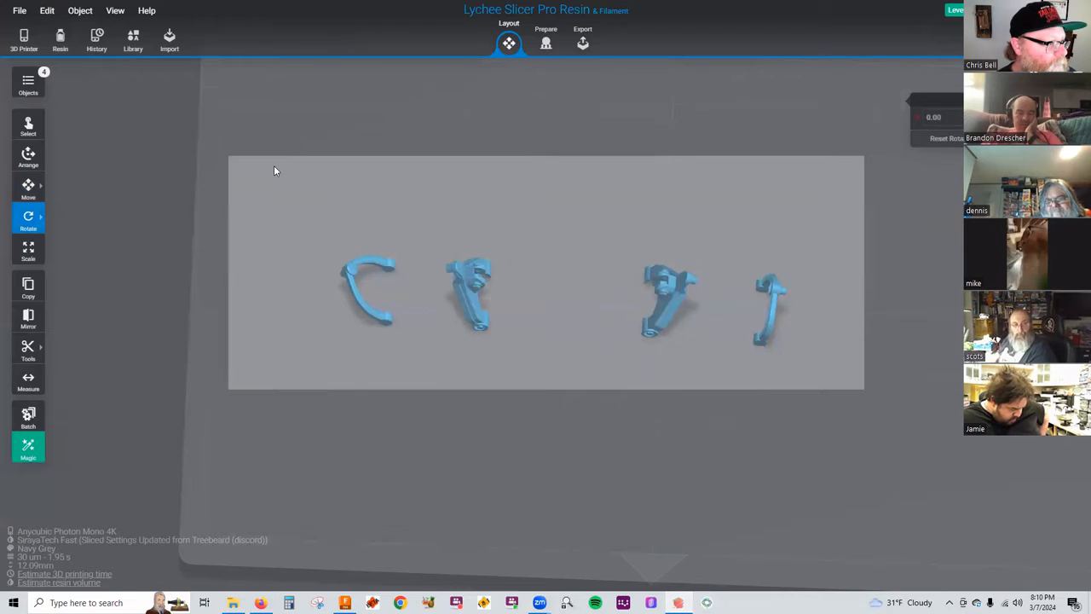
- Generate auto supports for all four tilted A-arms in Prepare
left_click(545, 43)
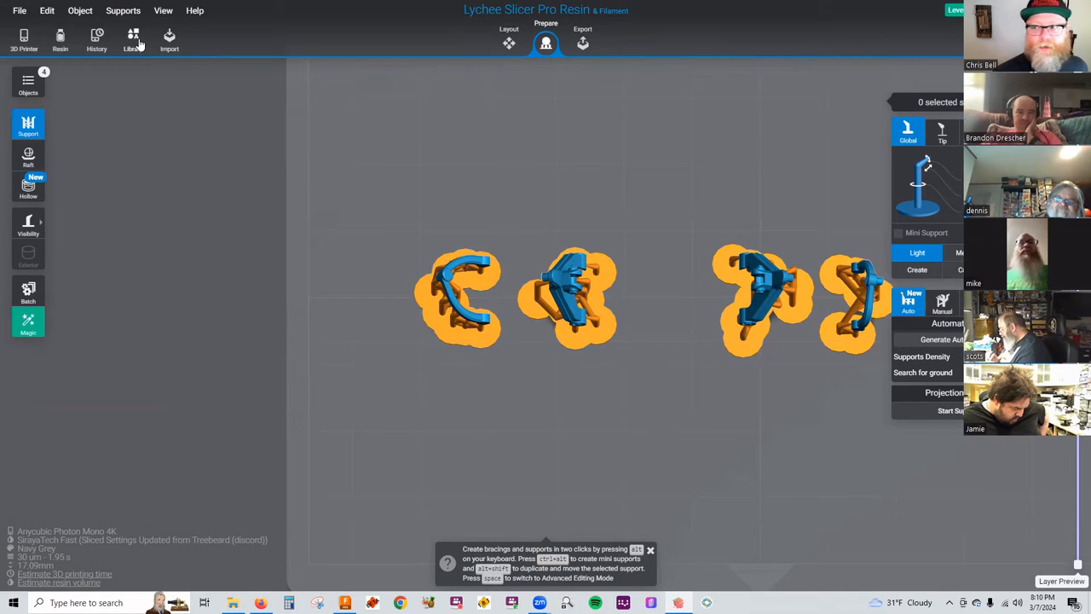
- Add a text object from the Library's shapes and text palette
left_click(133, 38)
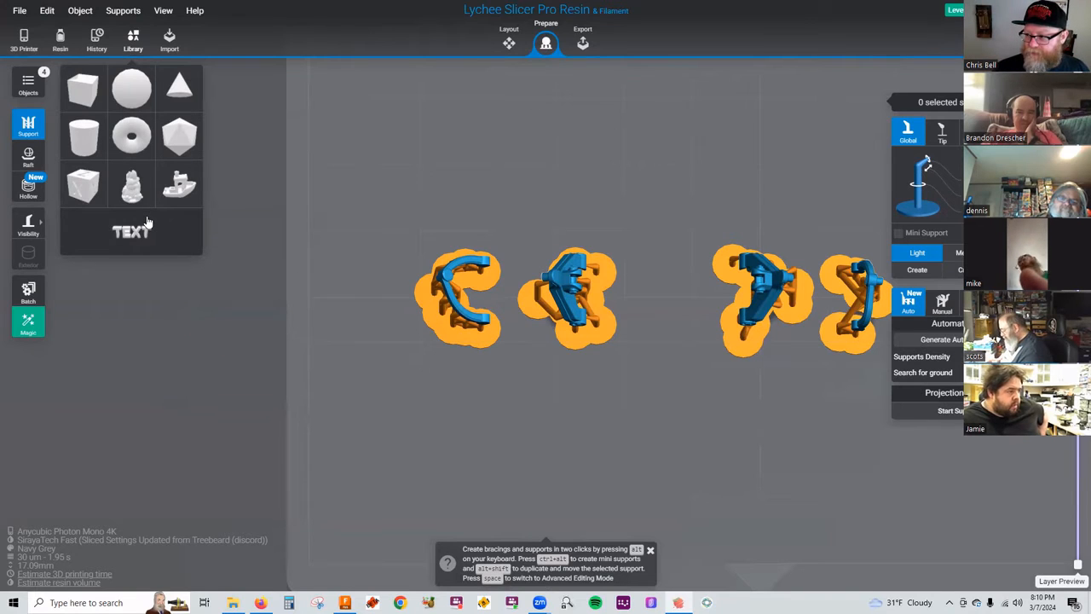
mouse_move(157, 293)
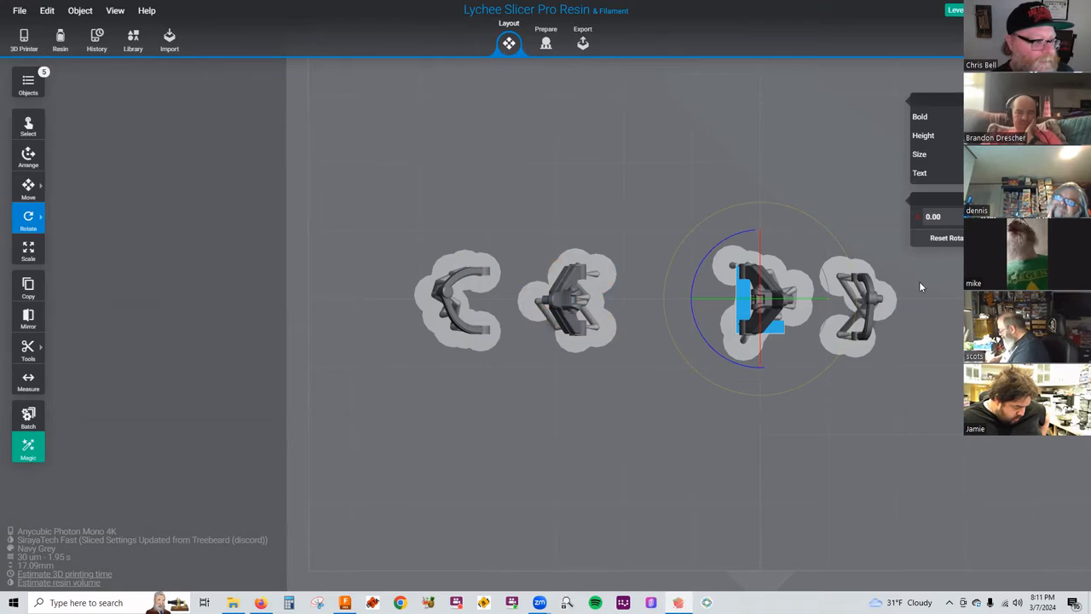
- Move the text label beside the first supported A-arm
left_click(28, 189)
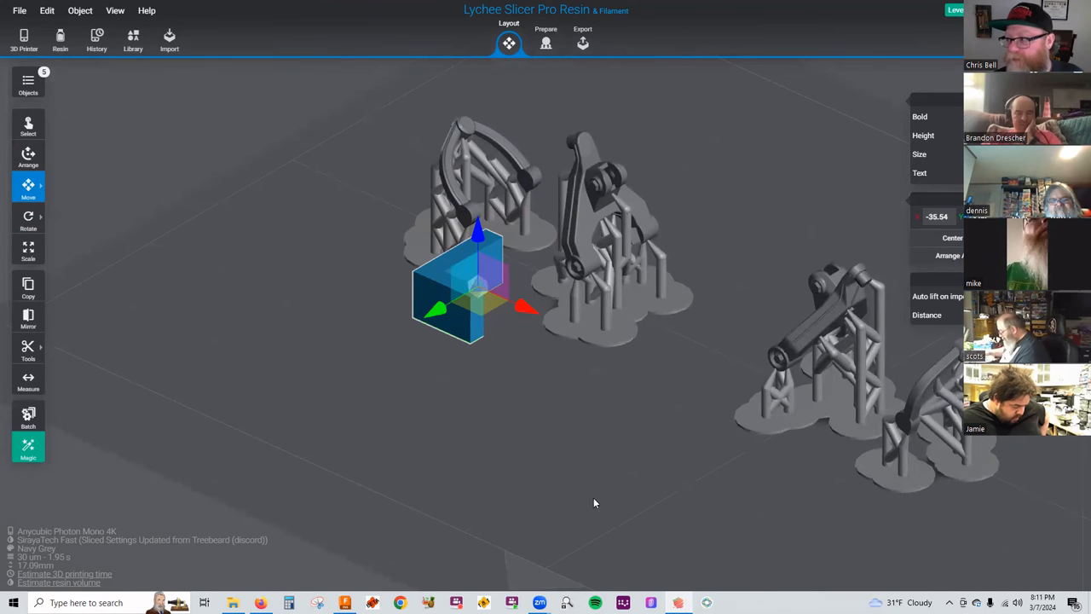
mouse_move(516, 385)
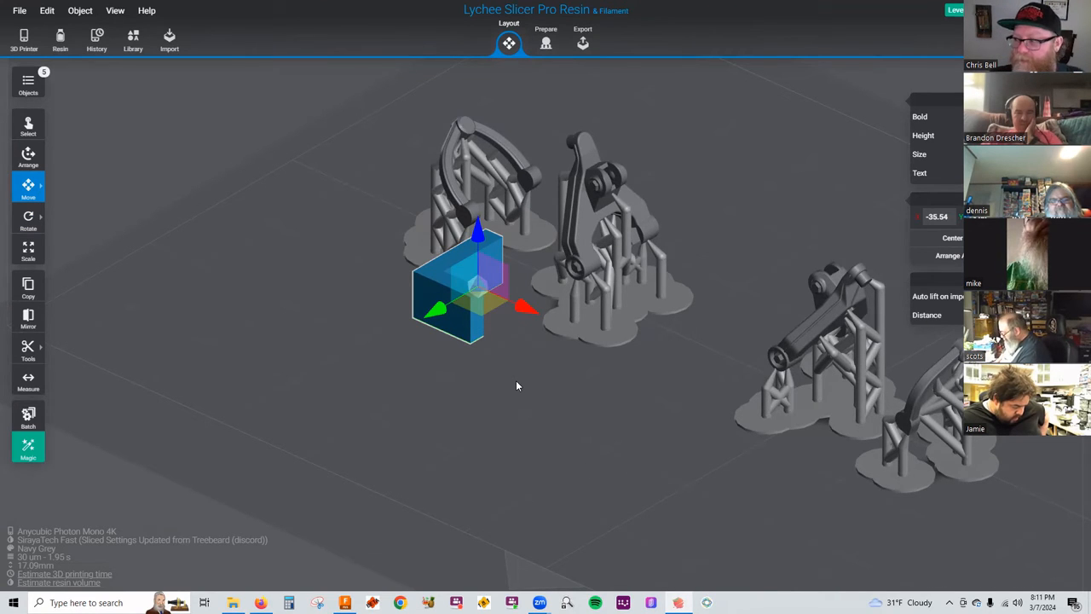